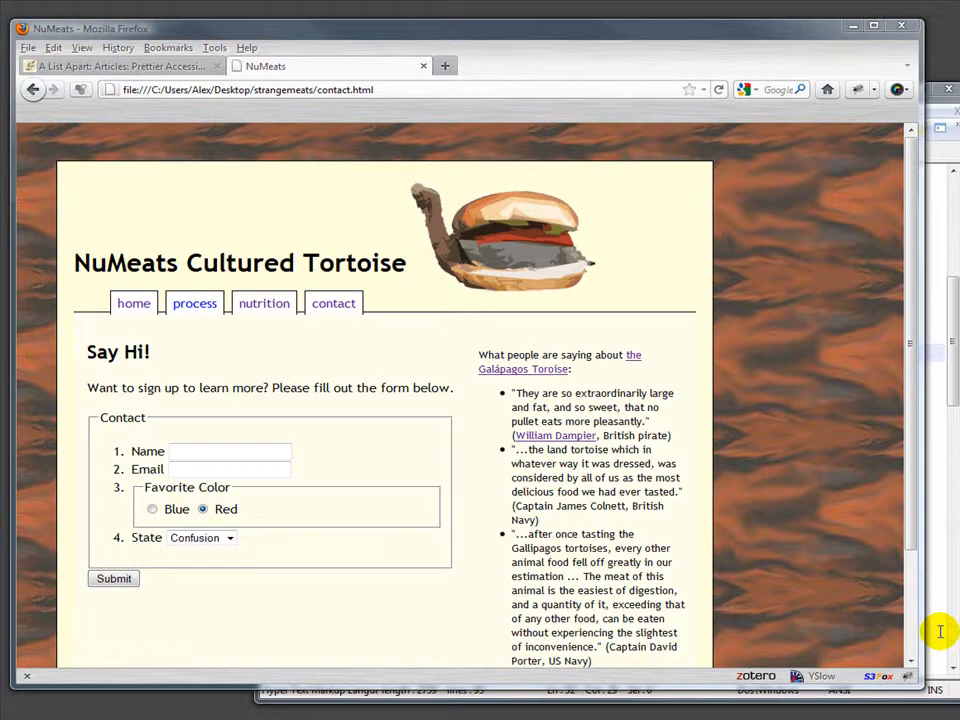
mouse_move(342, 440)
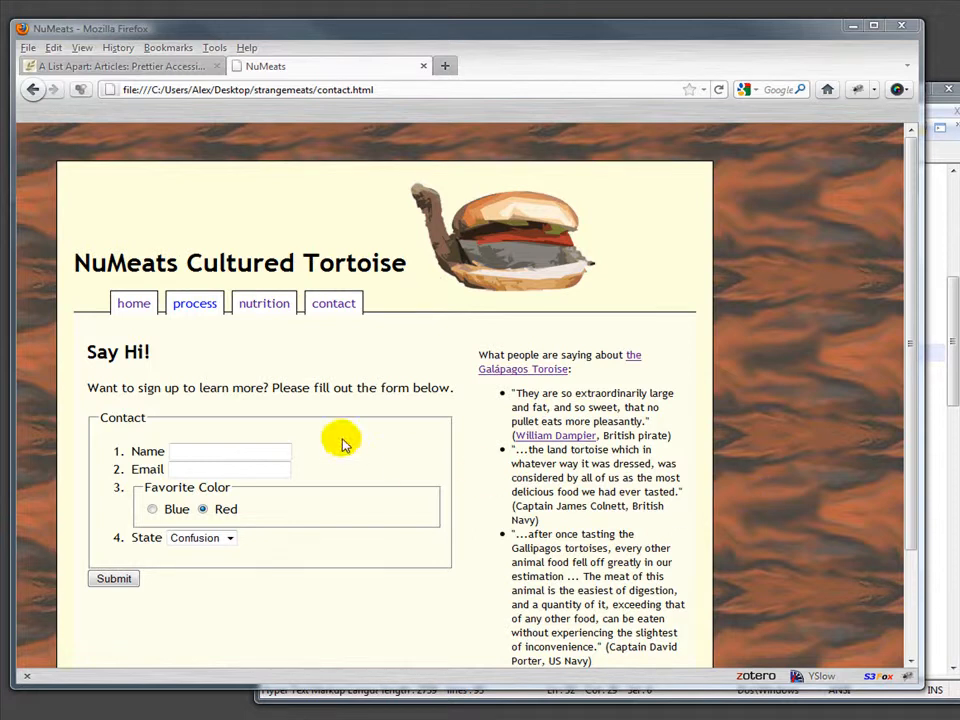
mouse_move(283, 440)
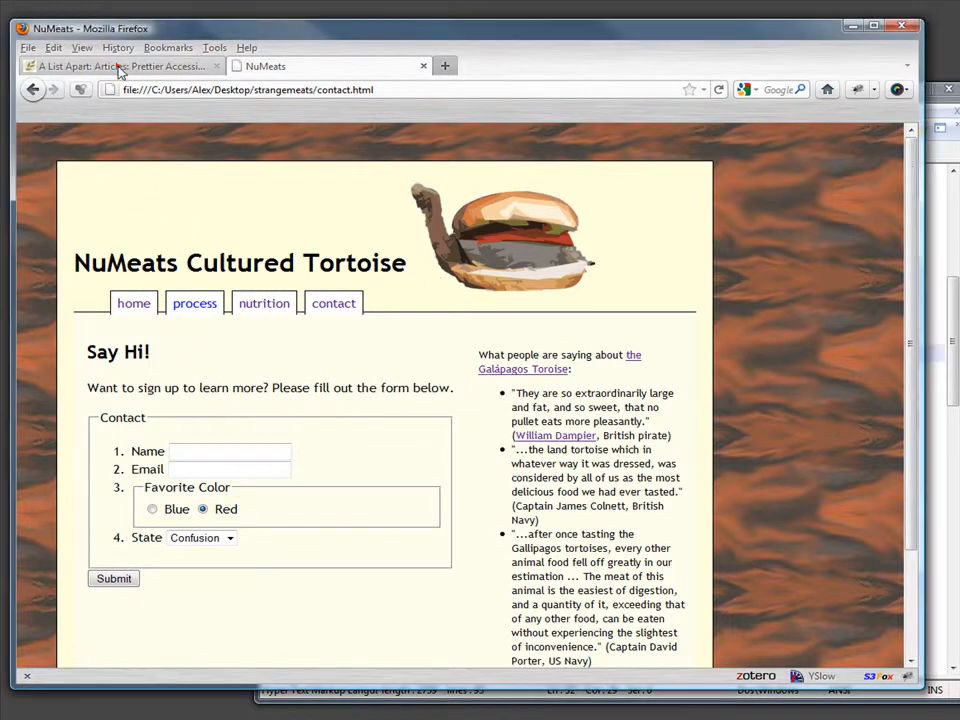
- Skim the A List Apart forms article in Firefox
click(120, 66)
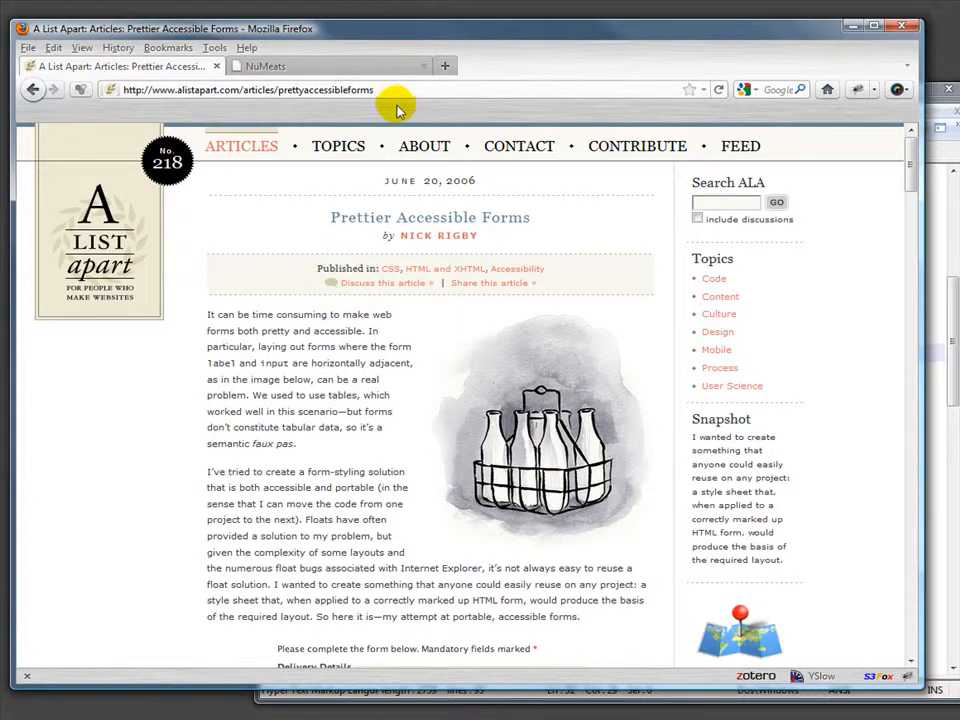
scroll(down, 3)
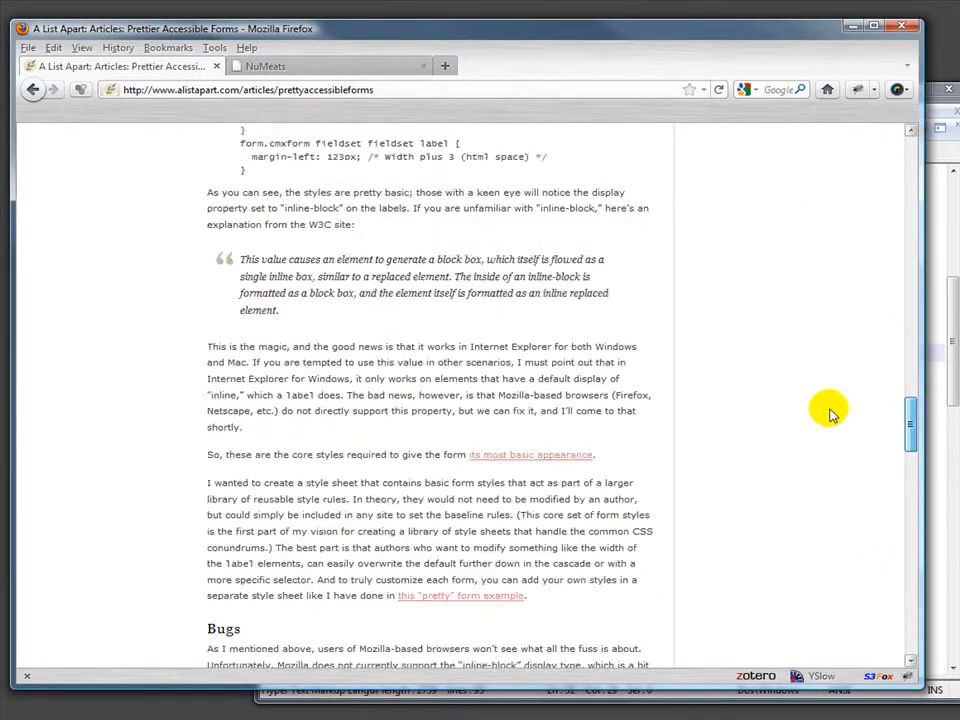
scroll(up, 3)
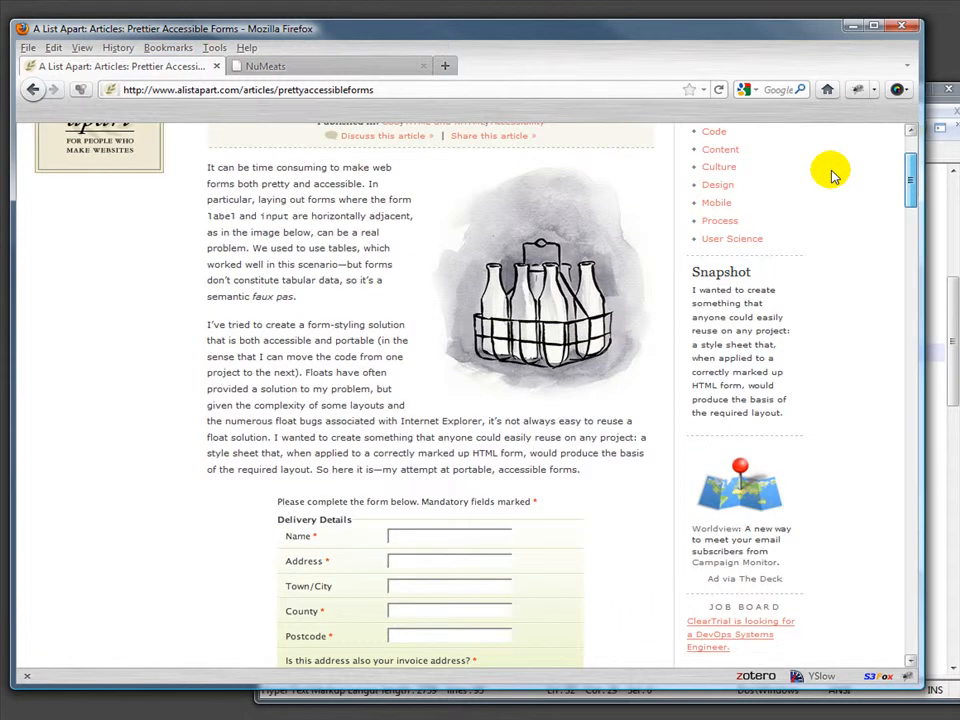
scroll(up, 3)
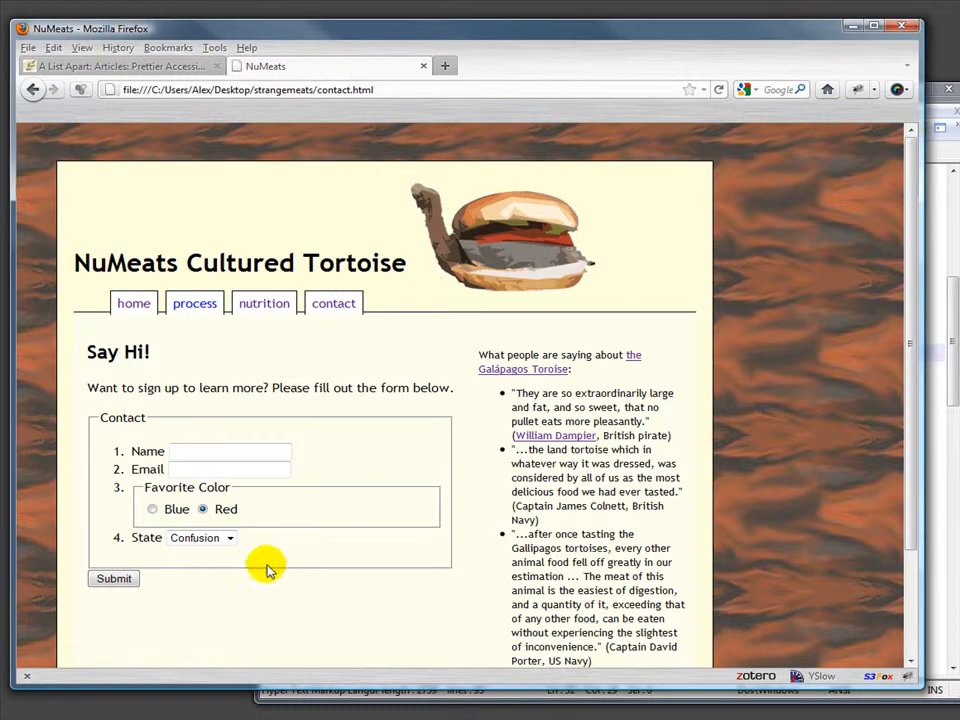
mouse_move(268, 488)
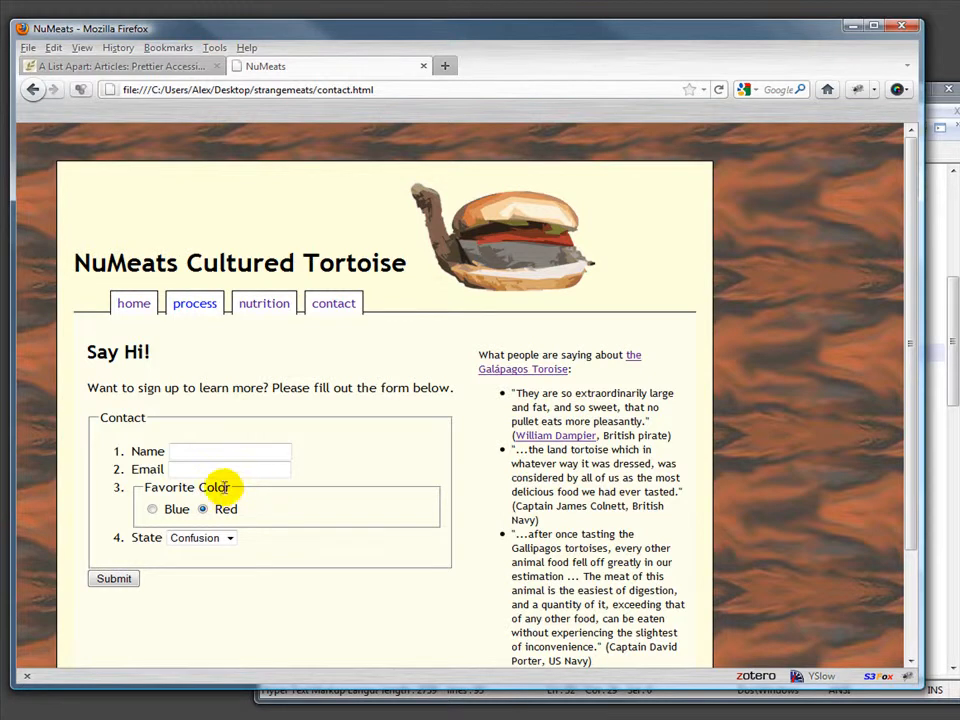
mouse_move(268, 578)
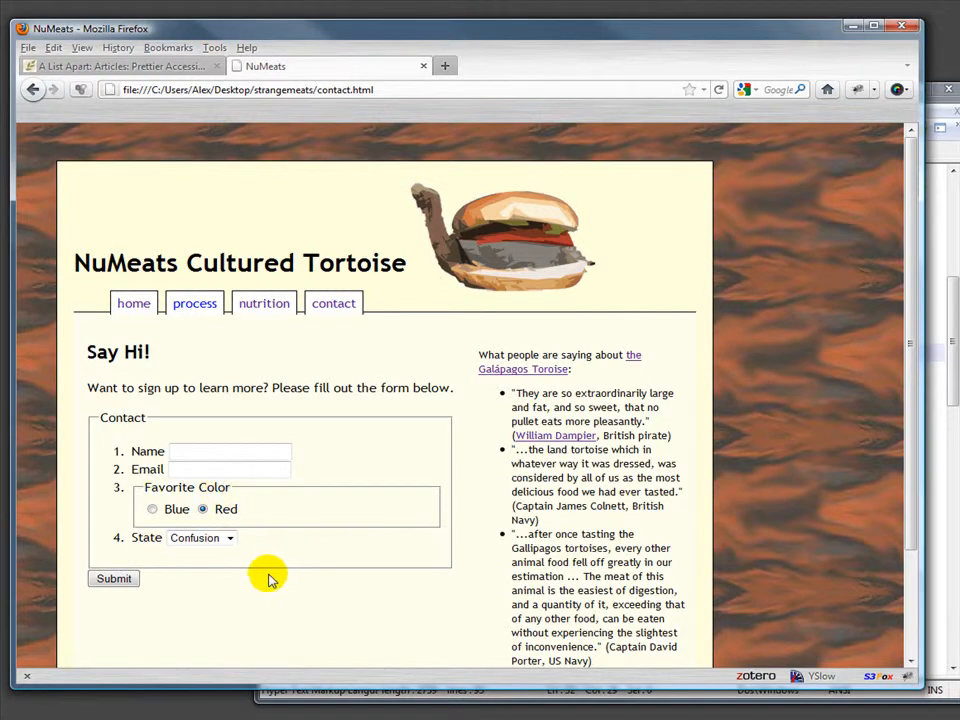
mouse_move(235, 508)
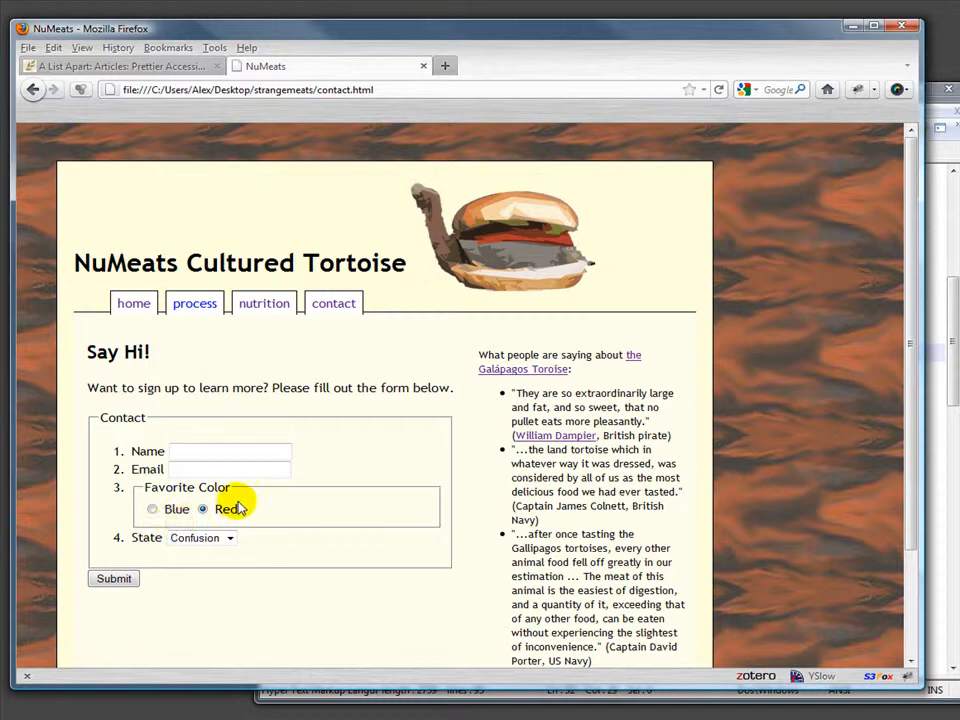
mouse_move(232, 565)
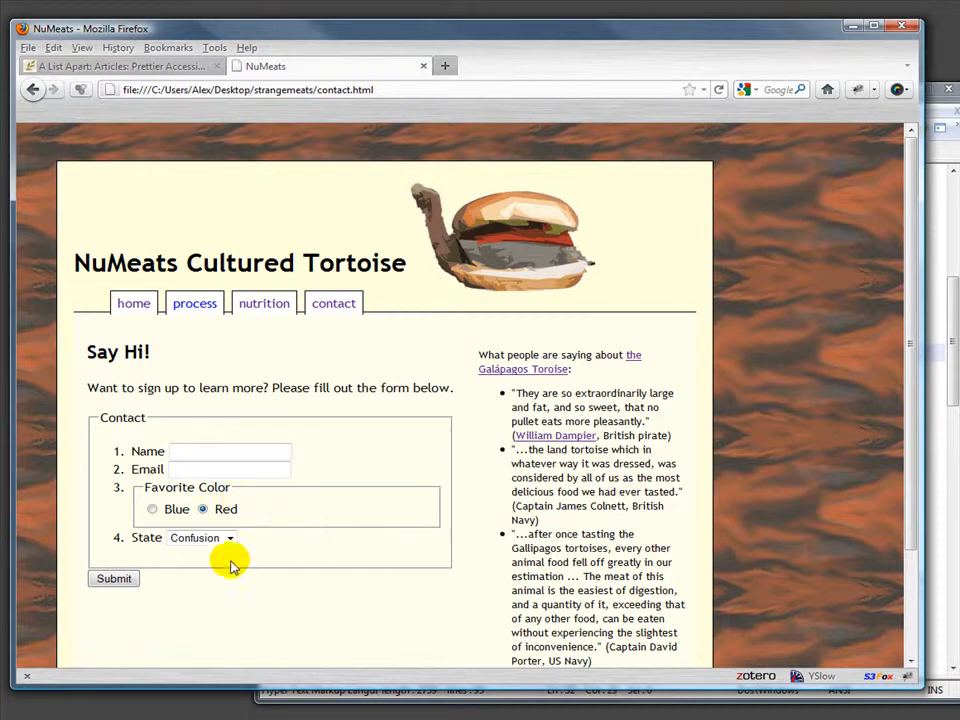
click(113, 578)
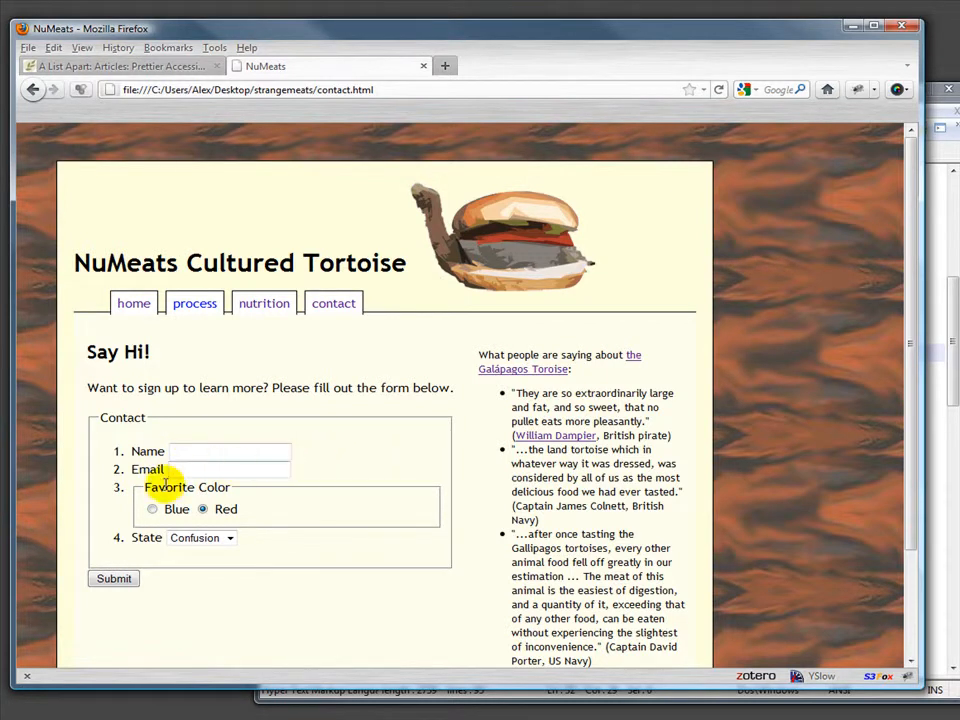
mouse_move(353, 497)
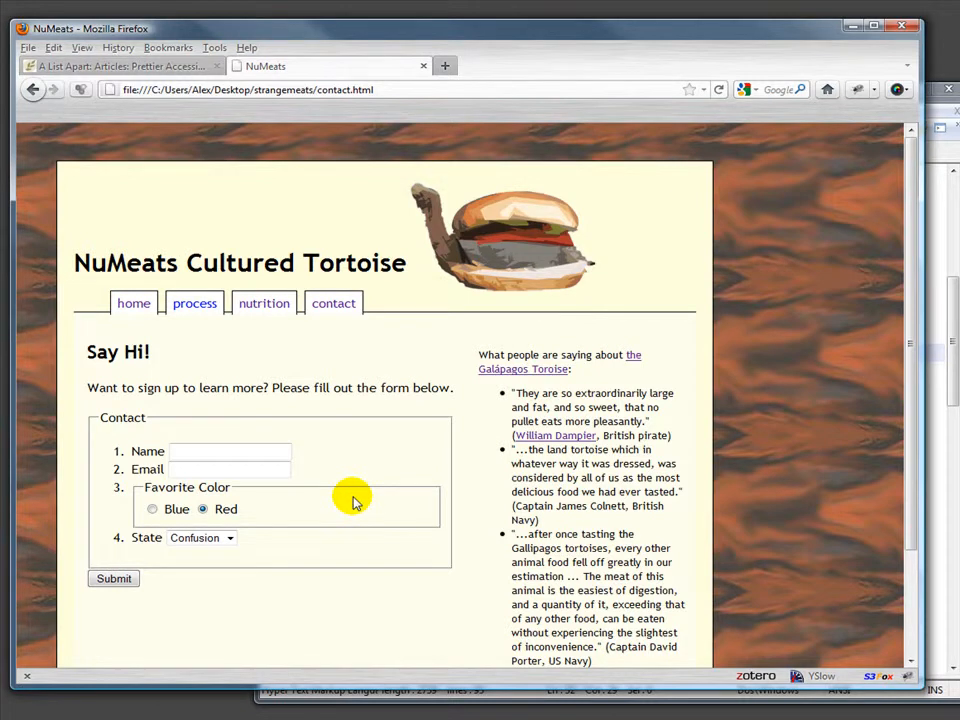
mouse_move(308, 548)
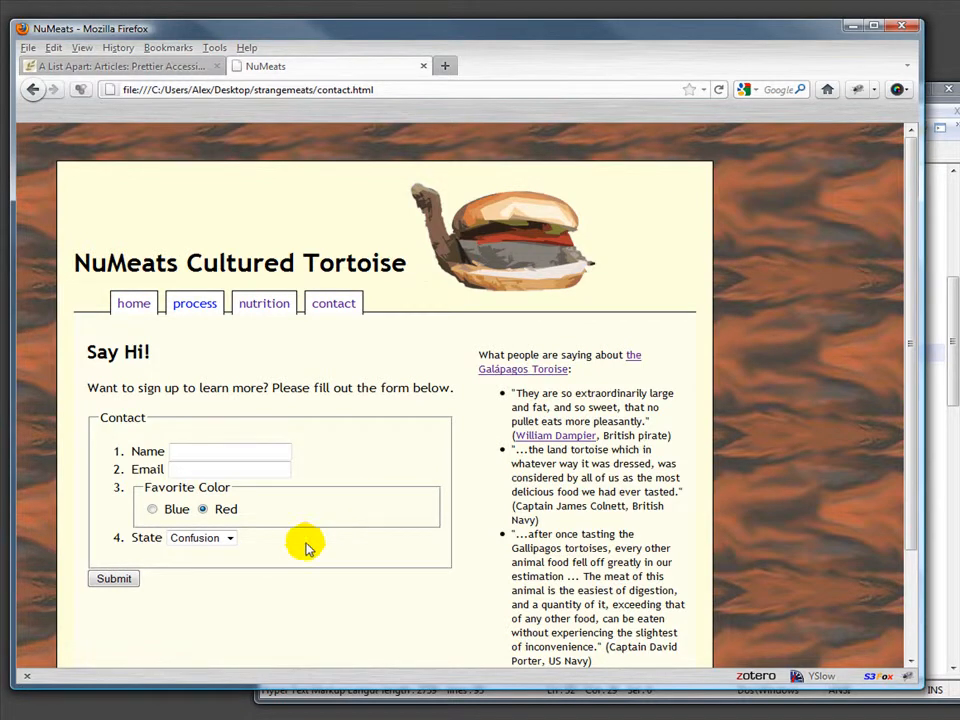
- Return to the article and scroll down to 'Marking up the form'
click(125, 66)
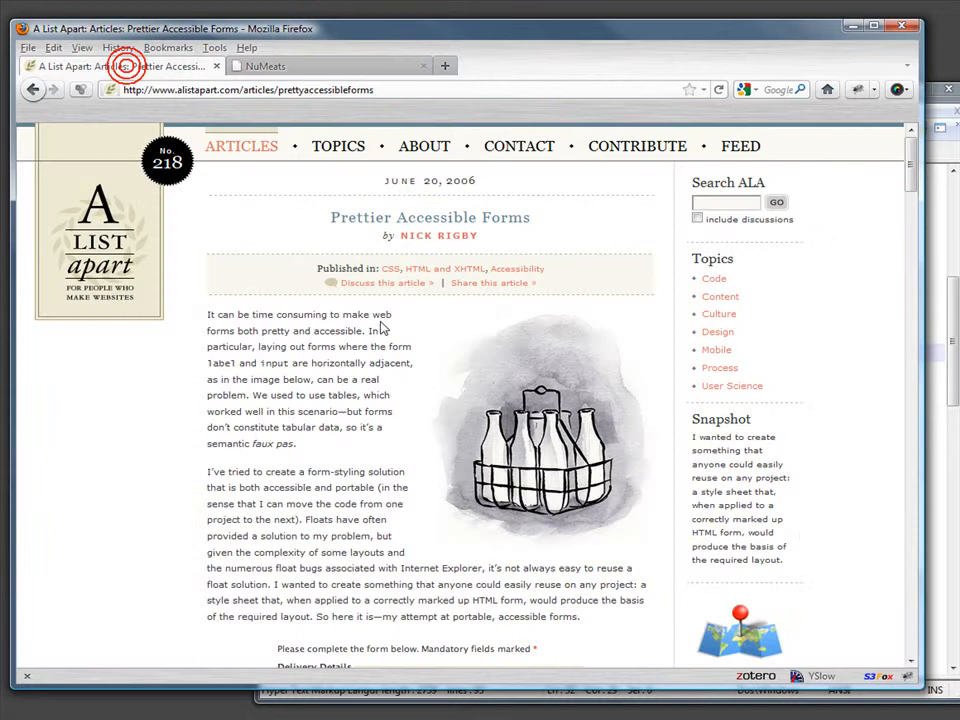
scroll(down, 3)
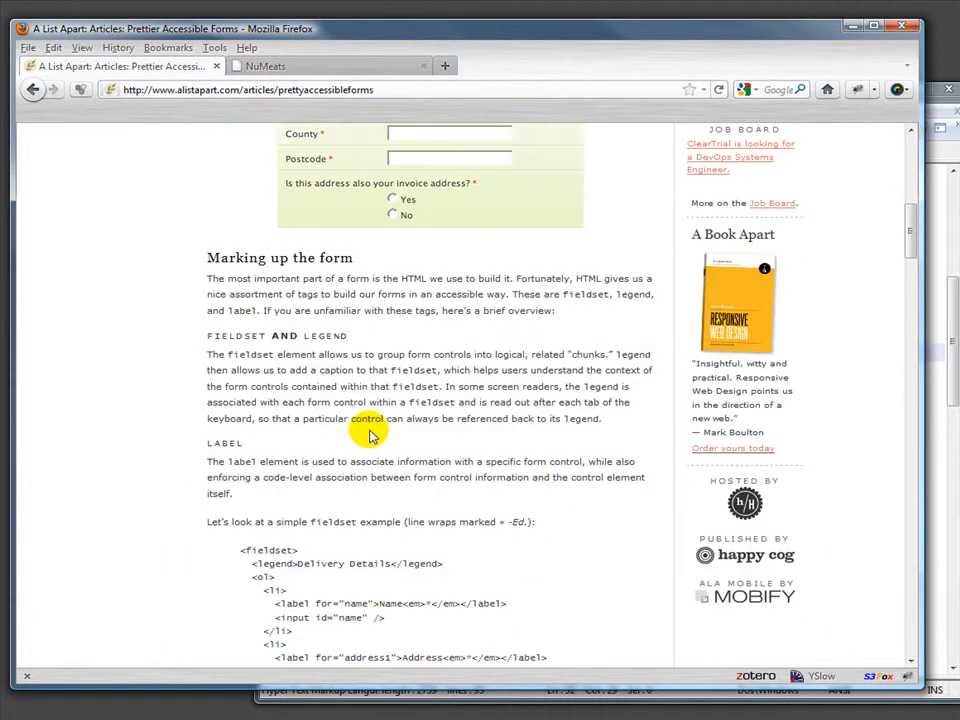
scroll(down, 3)
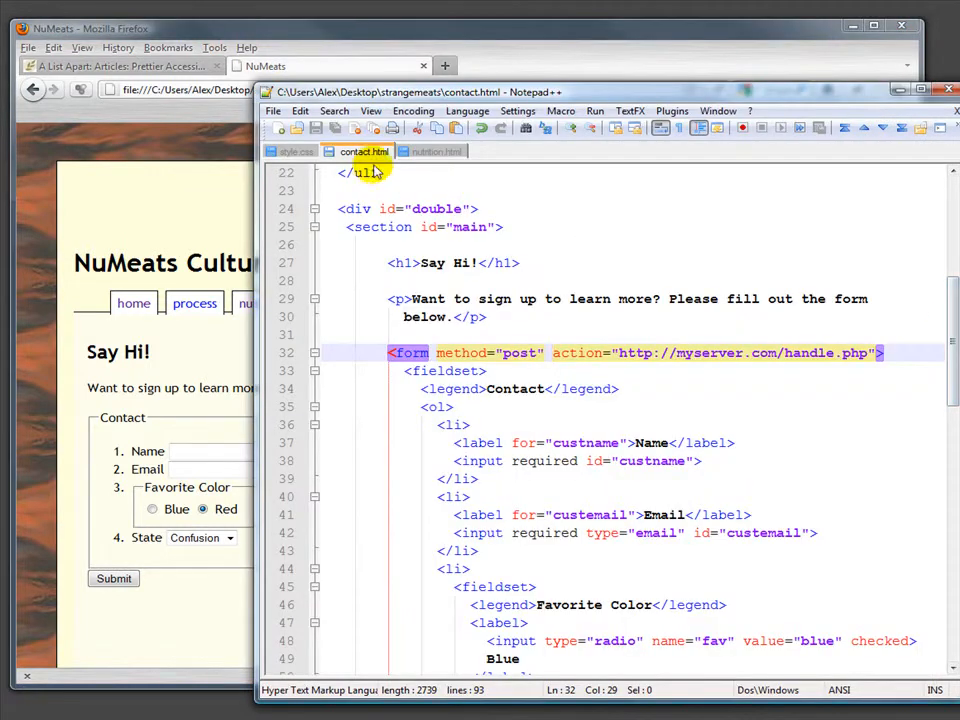
click(679, 406)
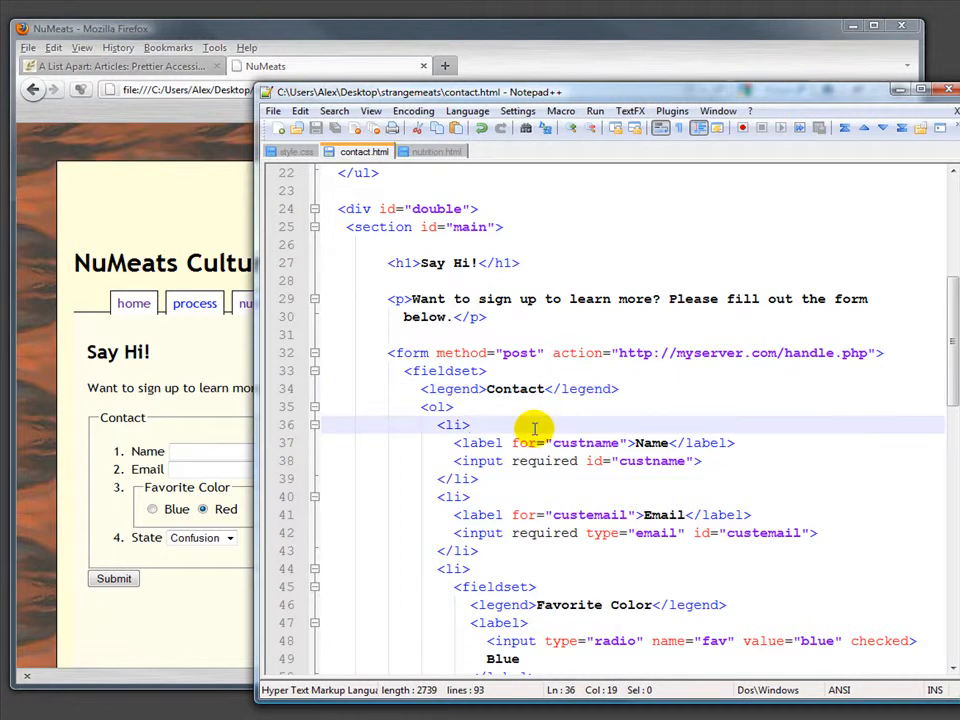
click(469, 424)
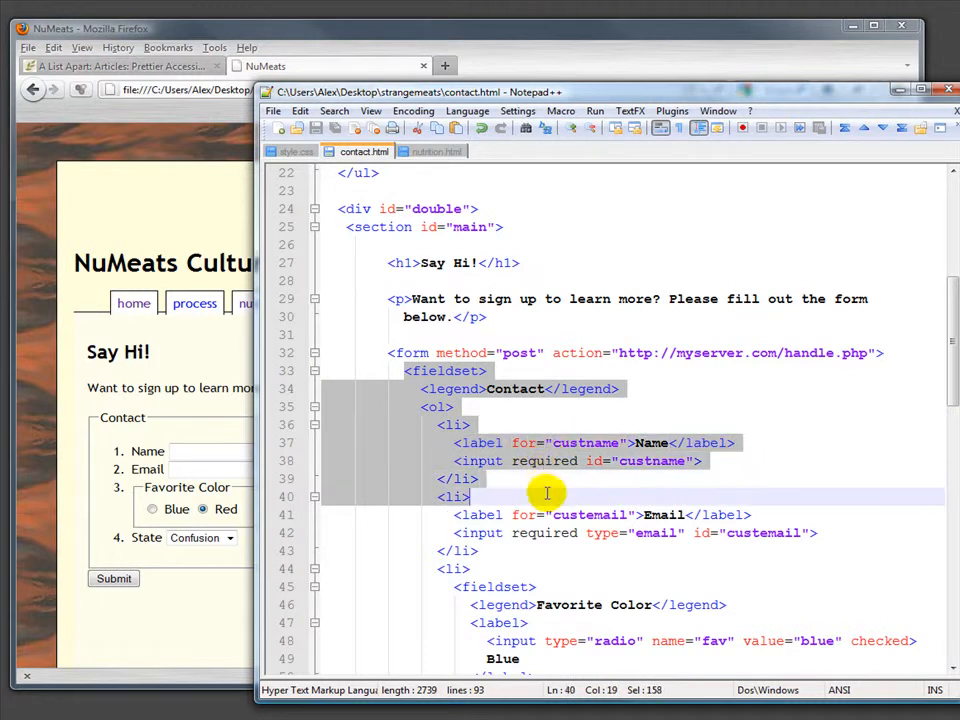
click(857, 406)
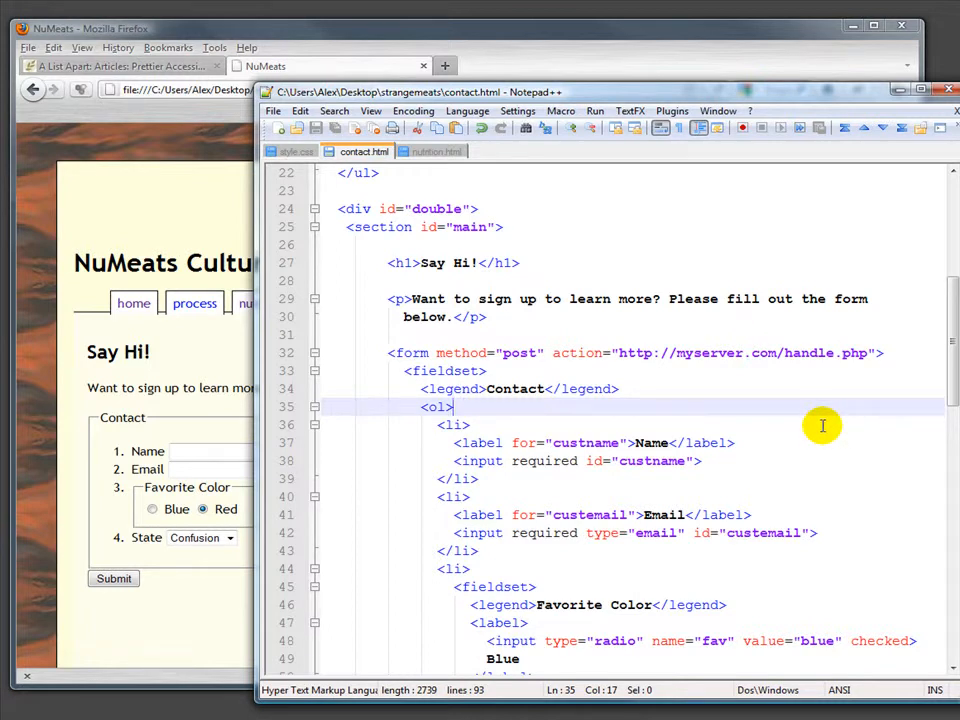
mouse_move(470, 390)
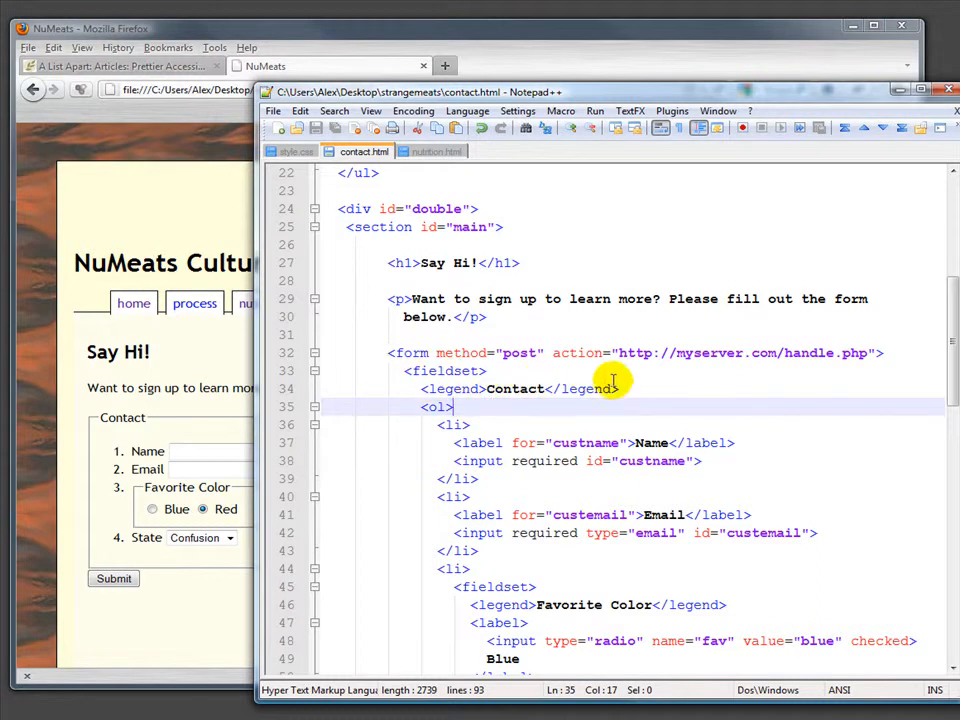
scroll(down, 3)
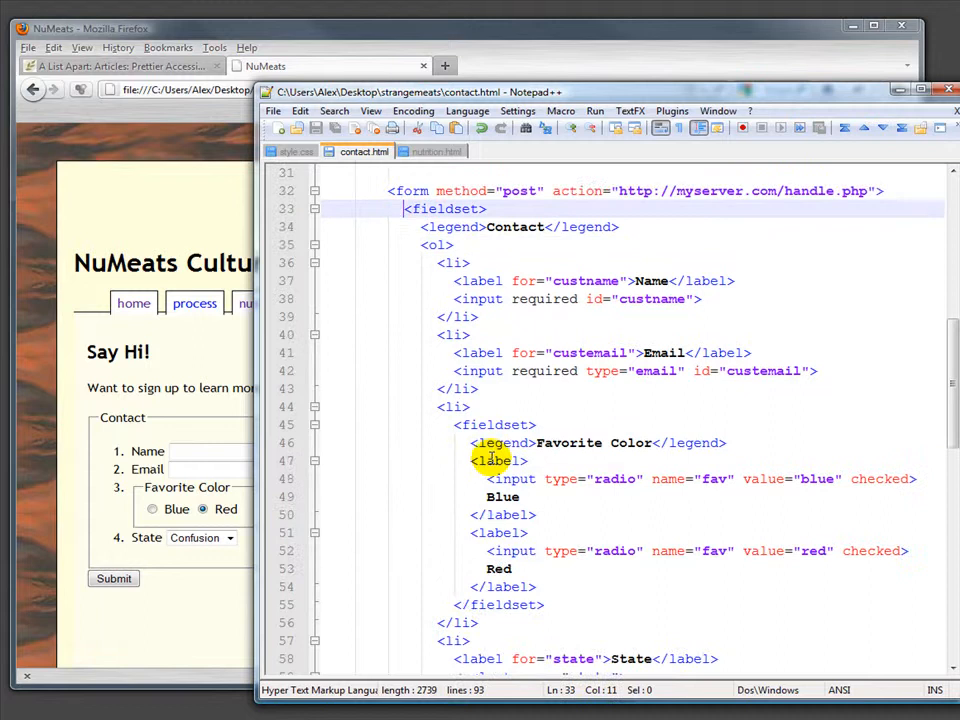
scroll(down, 3)
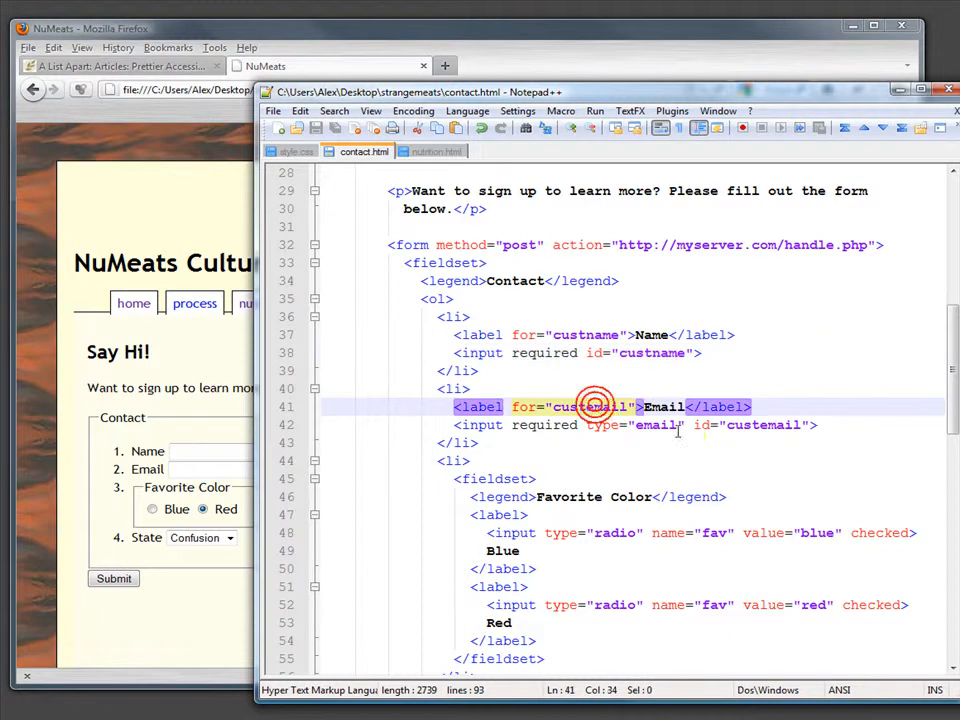
mouse_move(790, 406)
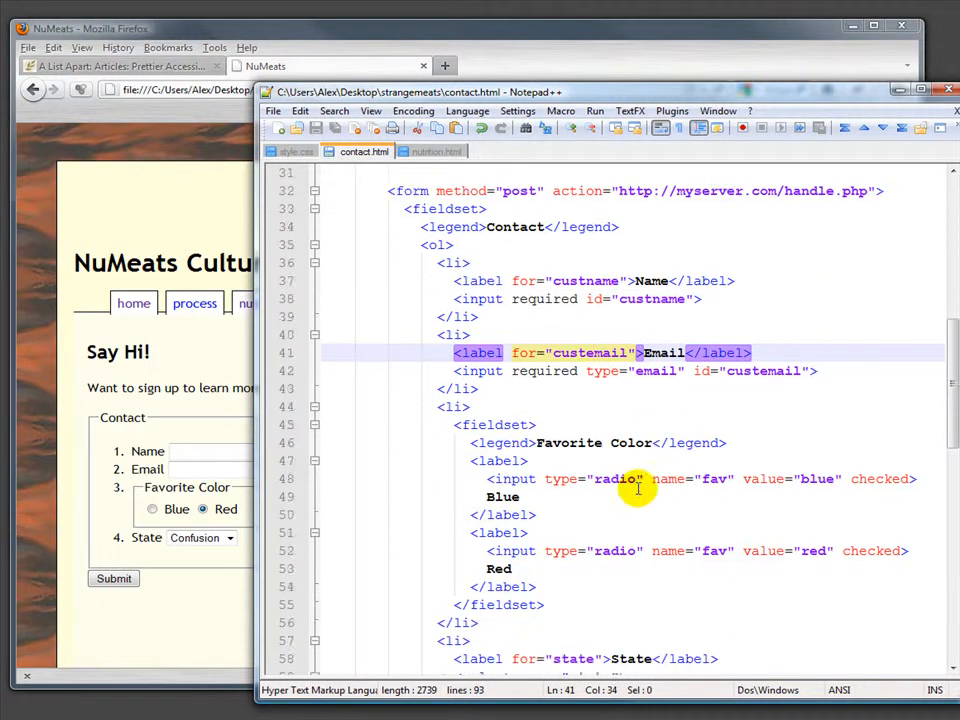
scroll(down, 3)
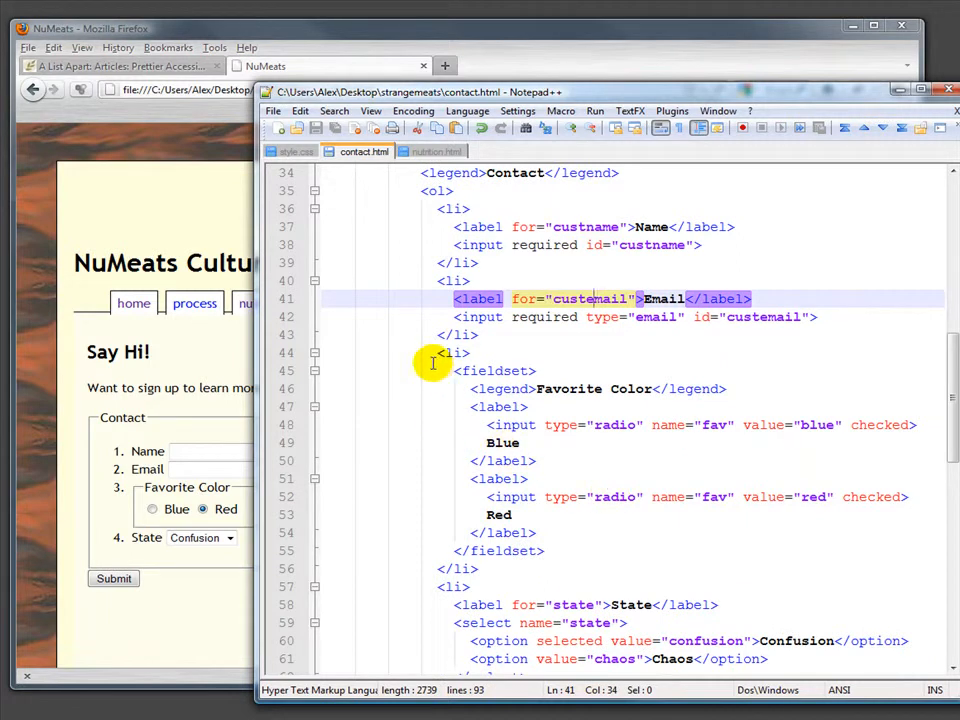
mouse_move(400, 211)
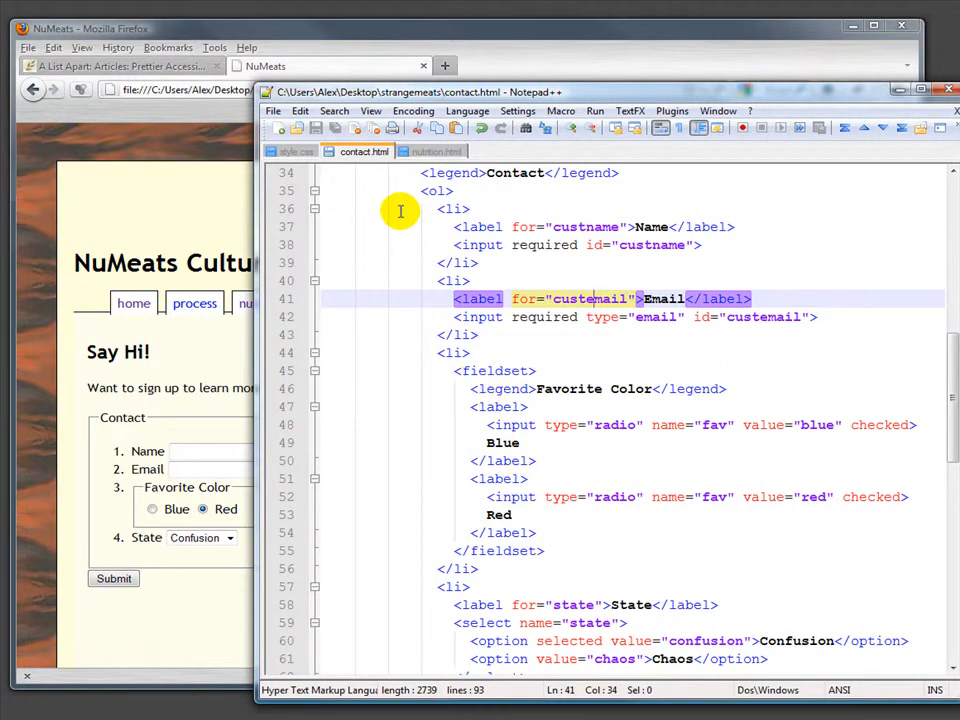
mouse_move(470, 389)
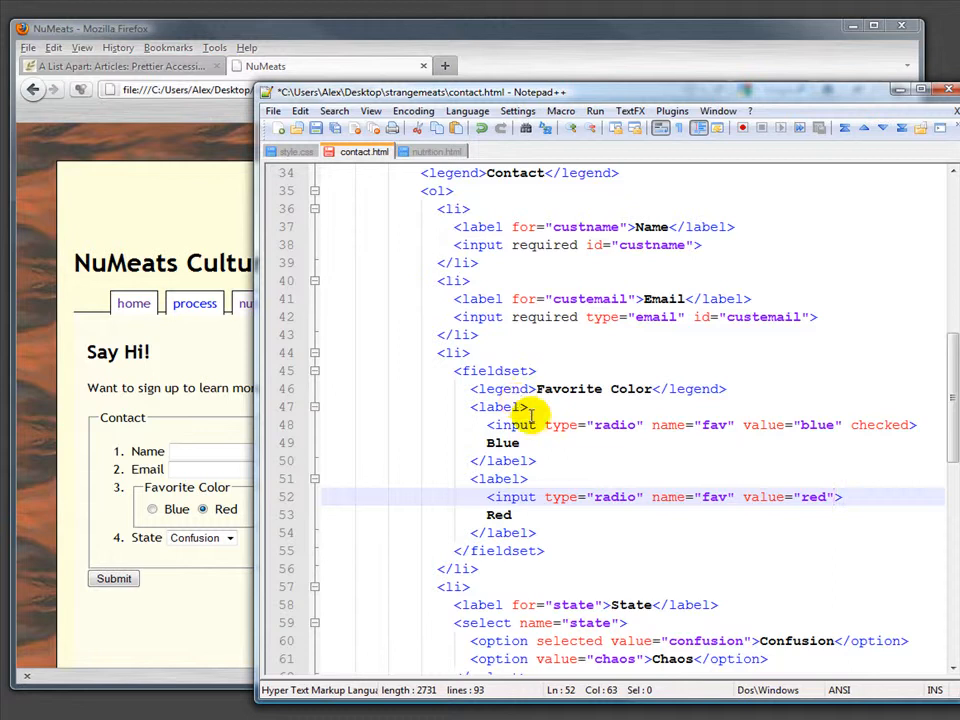
mouse_move(535, 527)
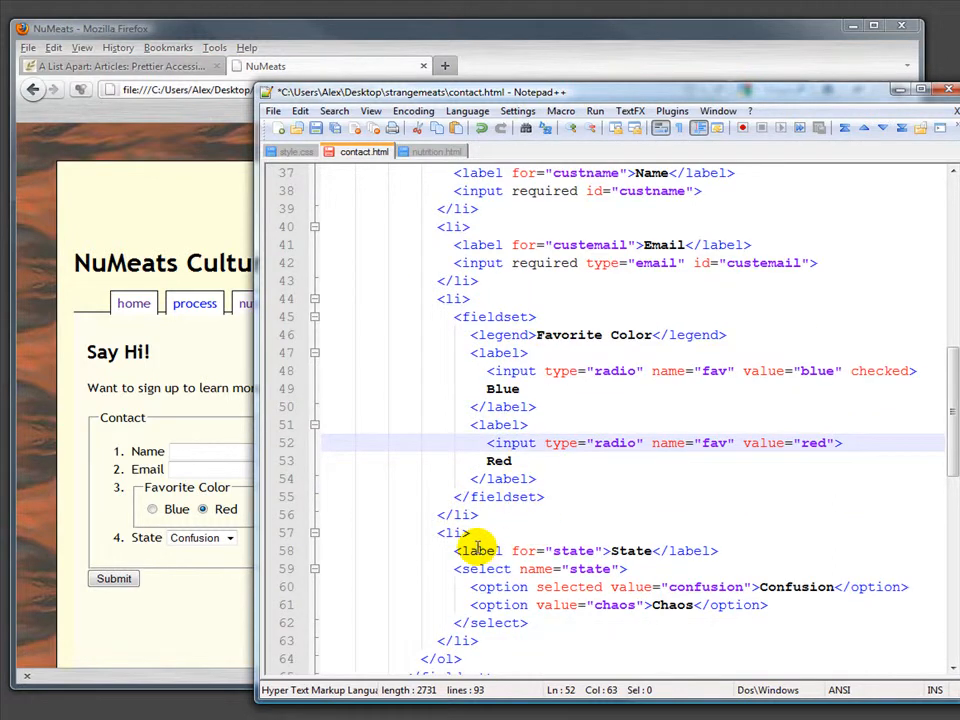
- Delete the 'checked' attribute from the Red radio input on line 52 of contact.html
scroll(down, 3)
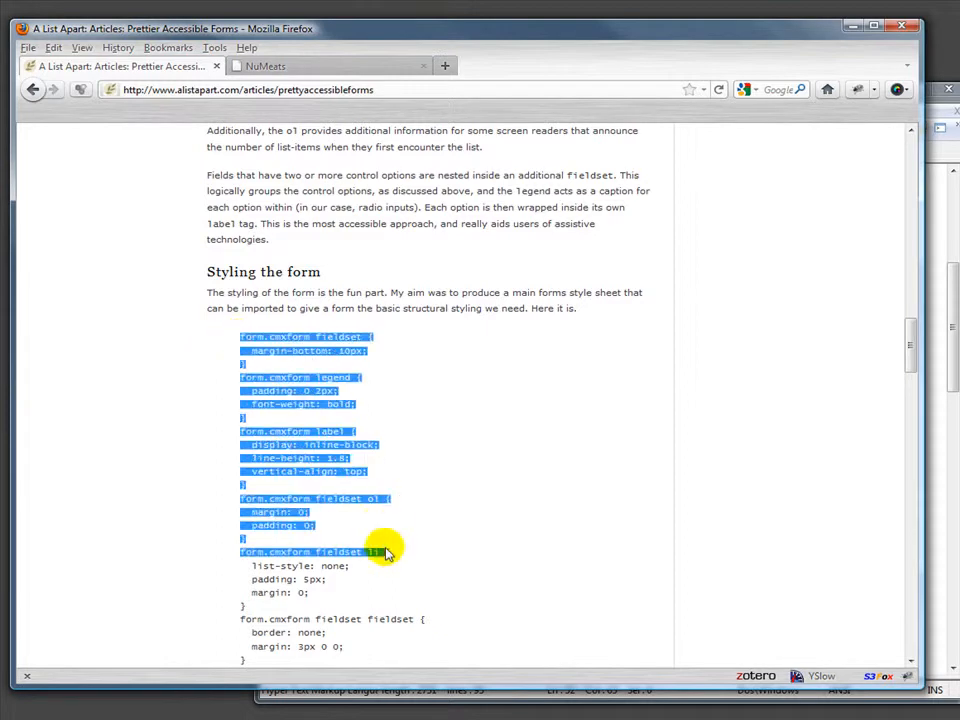
- Scroll to the article's form.cmxform CSS block, select it and copy it
scroll(down, 3)
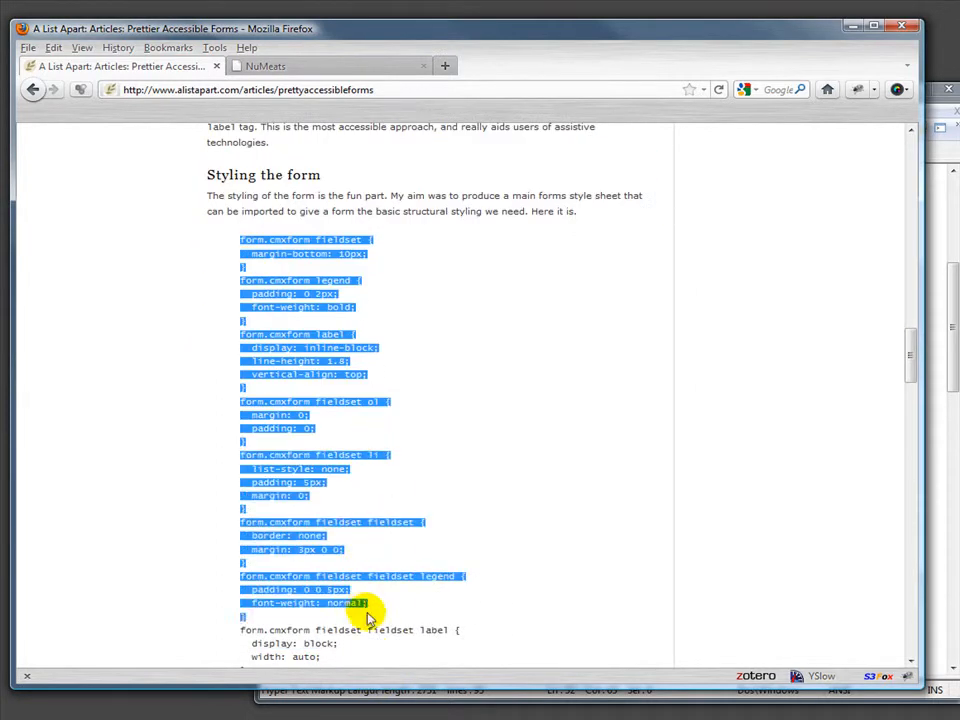
scroll(down, 3)
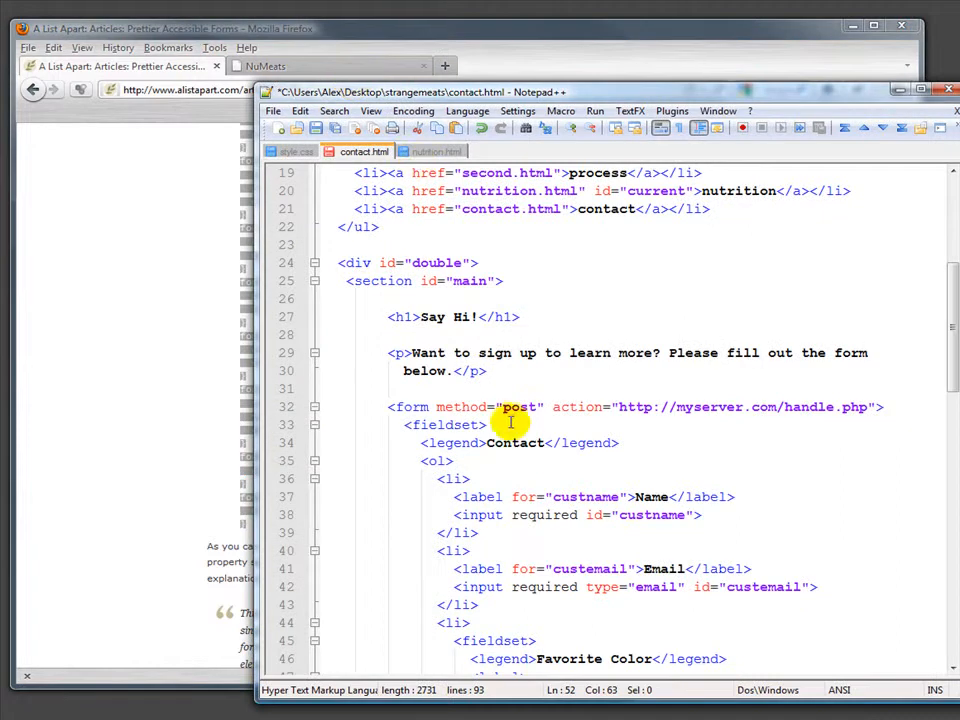
- Paste the cmxform rules after #nav li a at the end of style.css
scroll(down, 3)
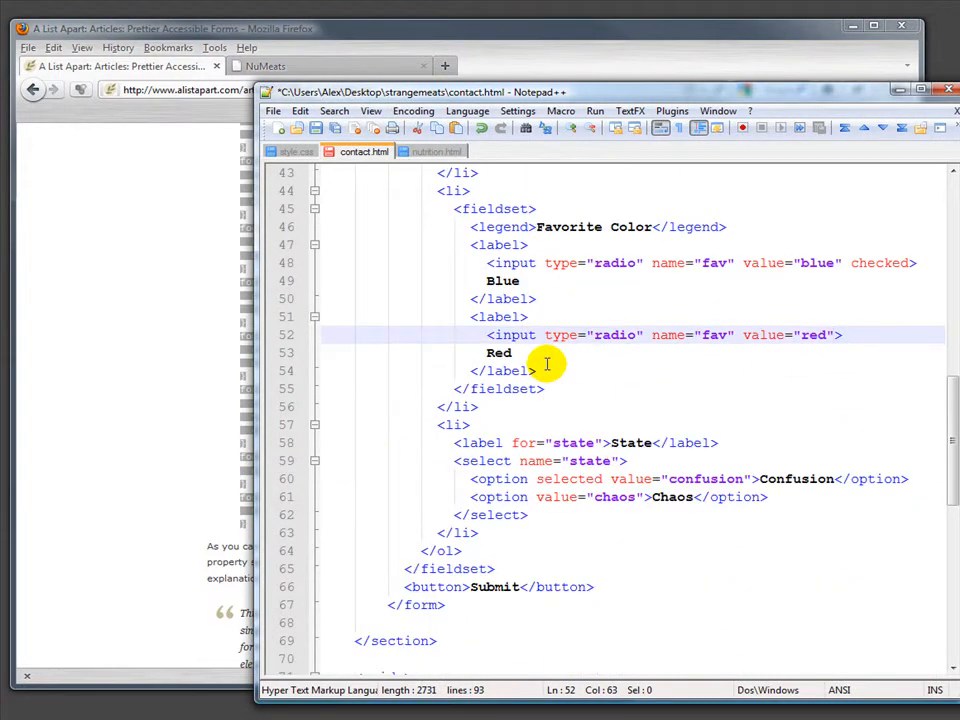
click(297, 151)
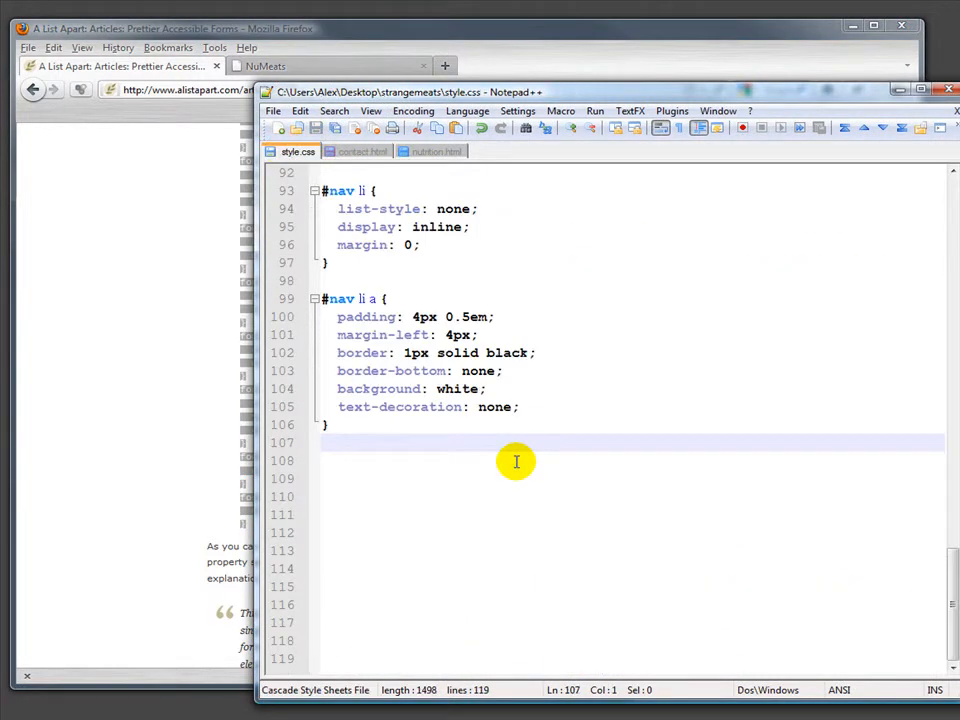
scroll(down, 3)
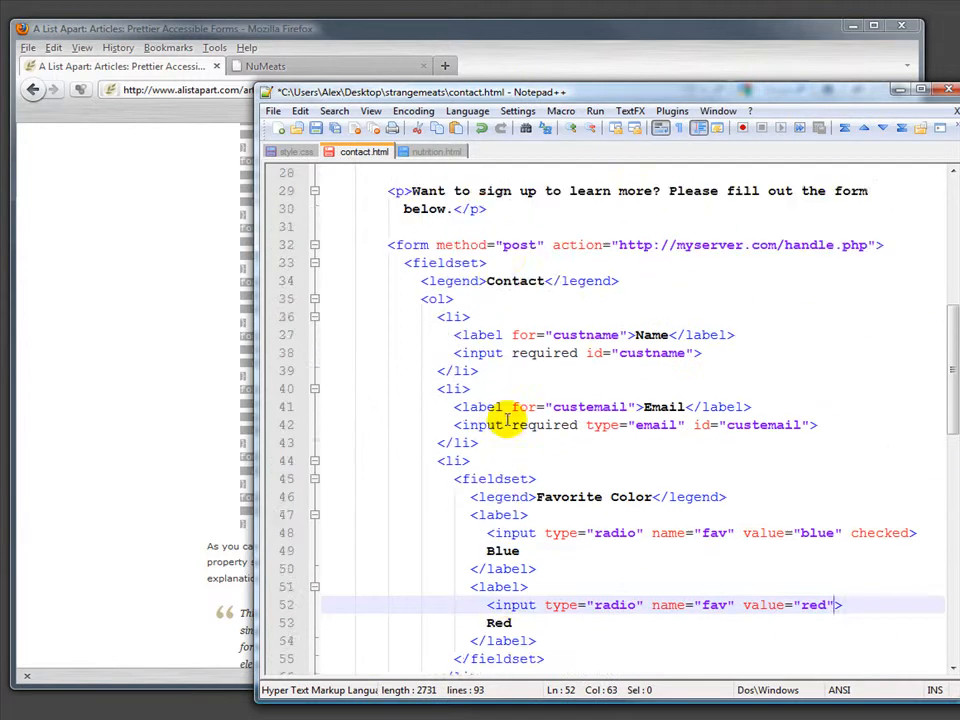
- Add class="cmxform" to the form tag on line 32 and save contact.html
scroll(up, 3)
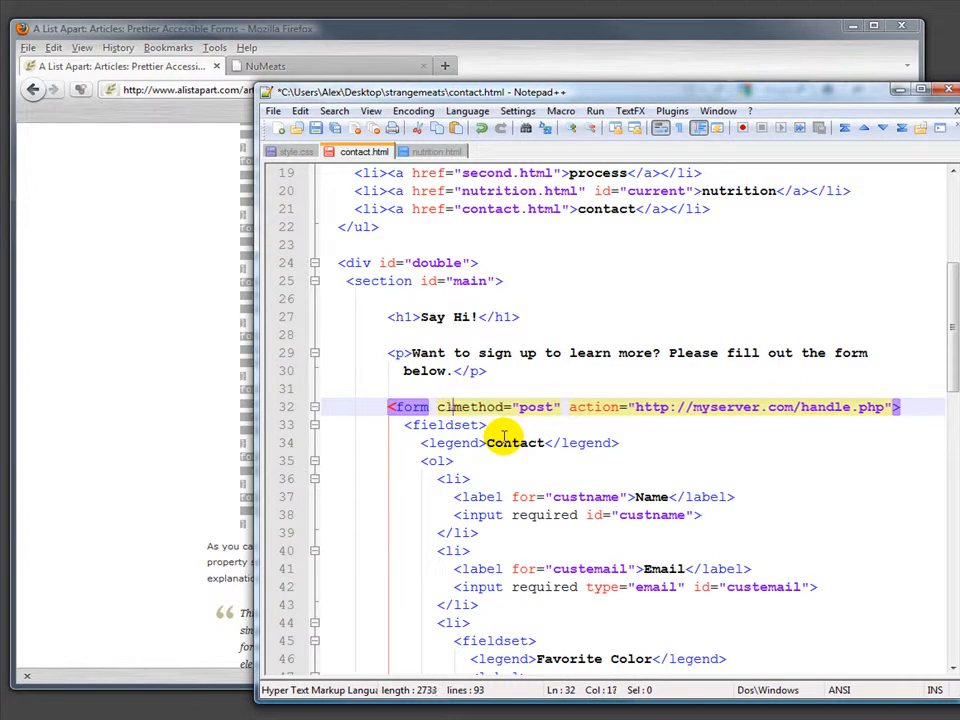
text(class="")
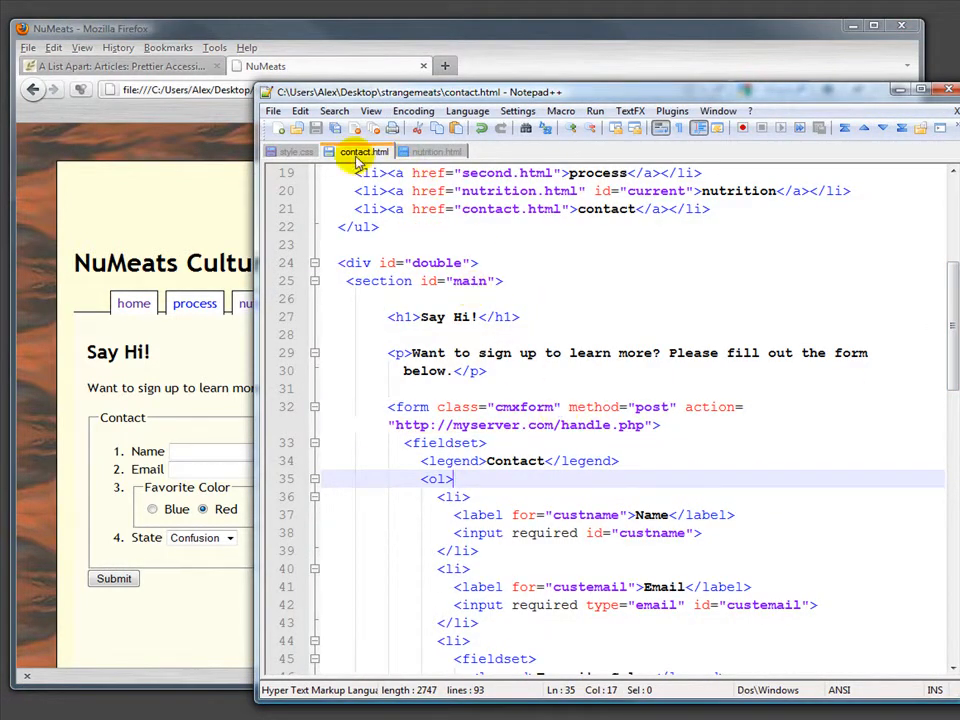
- Save style.css and reload the contact page in Firefox to check the aligned fields
click(294, 151)
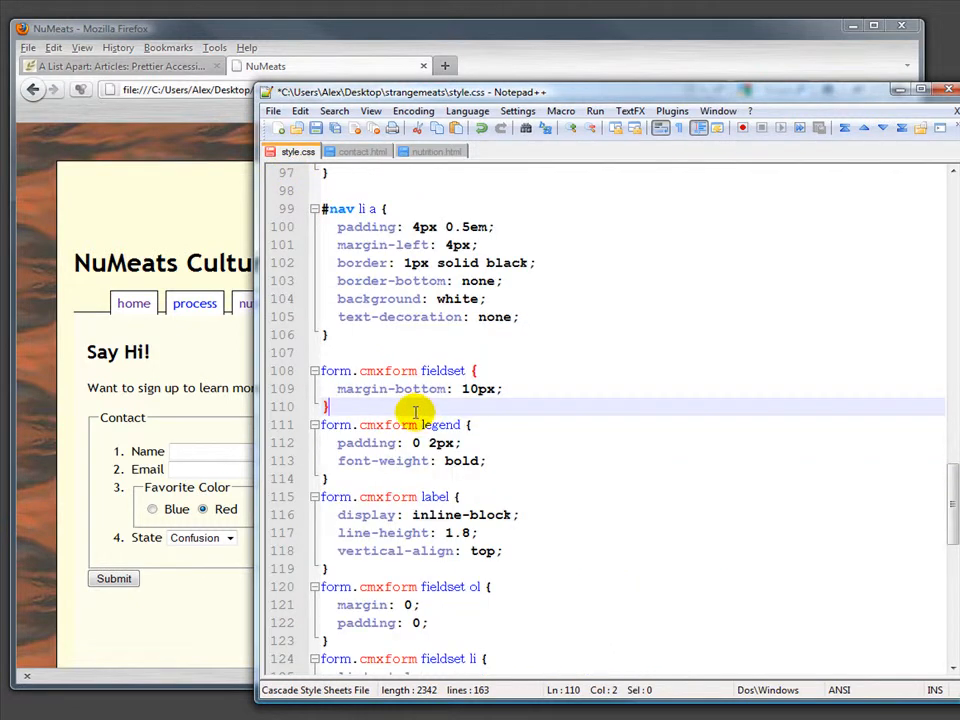
click(362, 151)
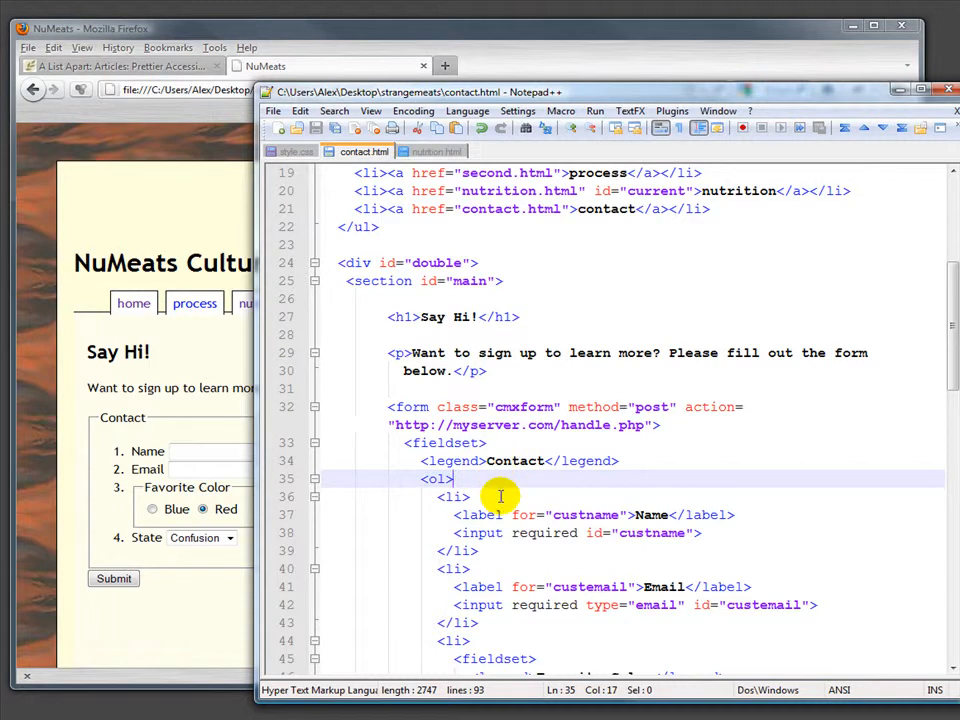
click(272, 110)
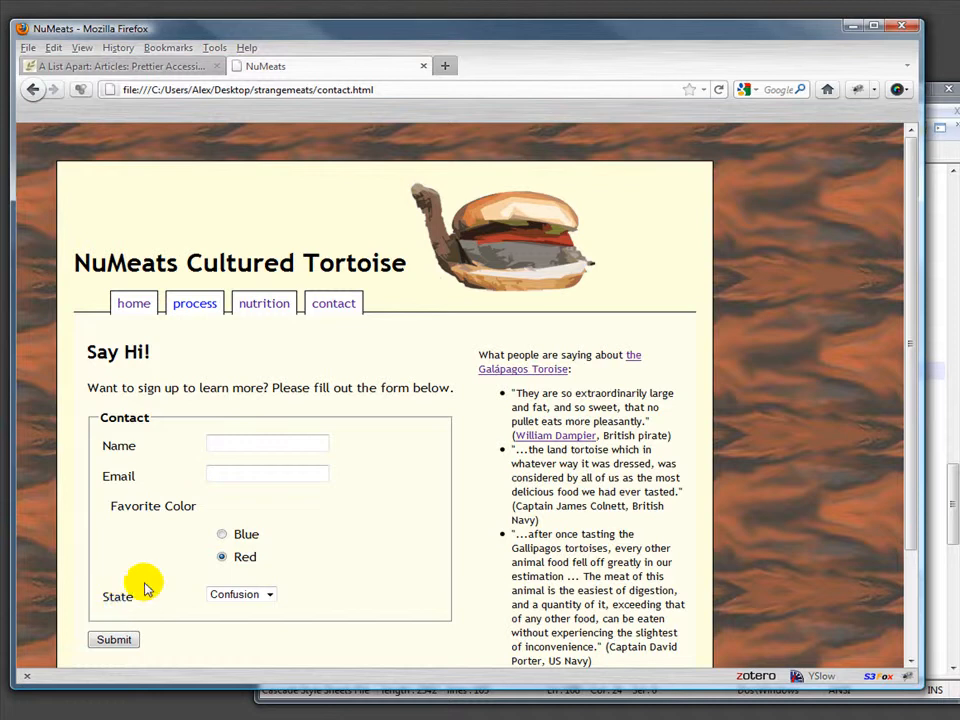
mouse_move(290, 556)
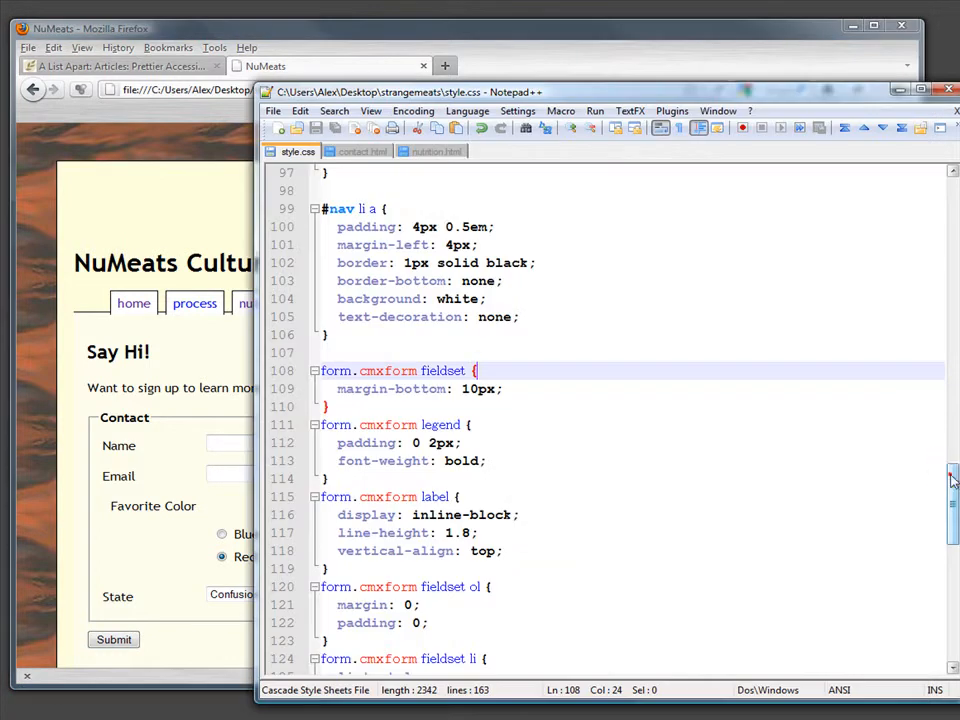
- Review the nested-fieldset cmxform rules in style.css, then bring Firefox's contact page forward
scroll(down, 3)
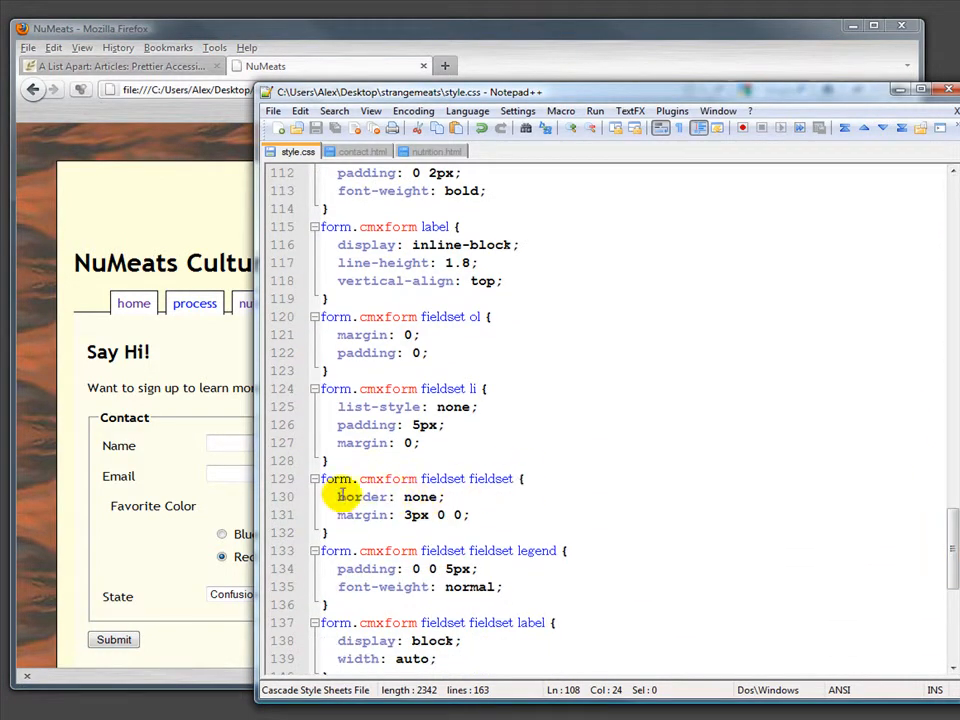
drag(337, 497, 470, 515)
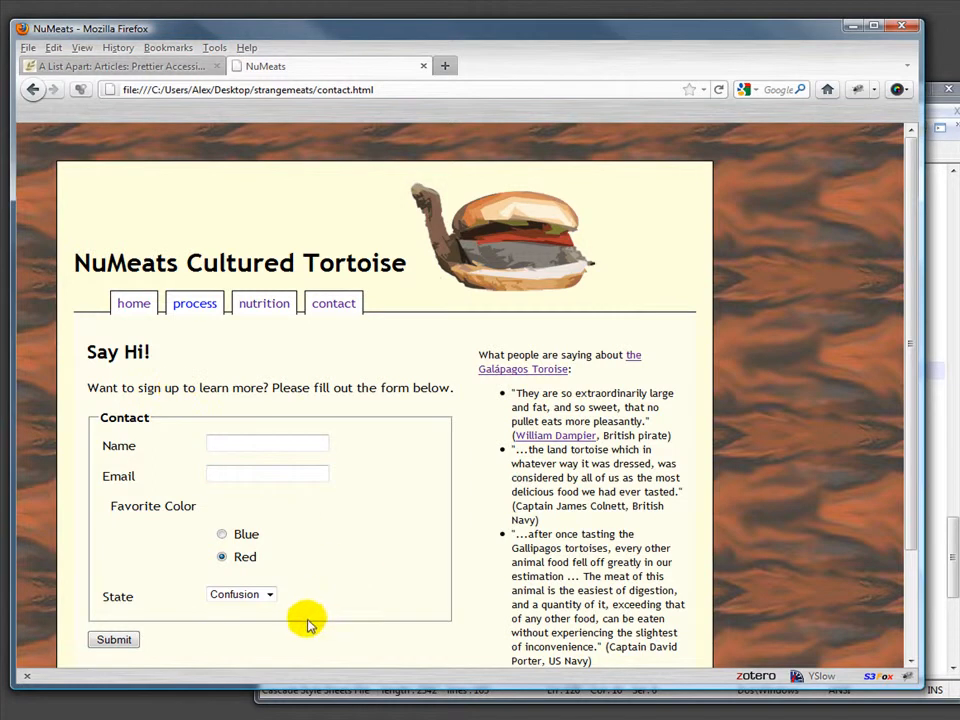
click(241, 594)
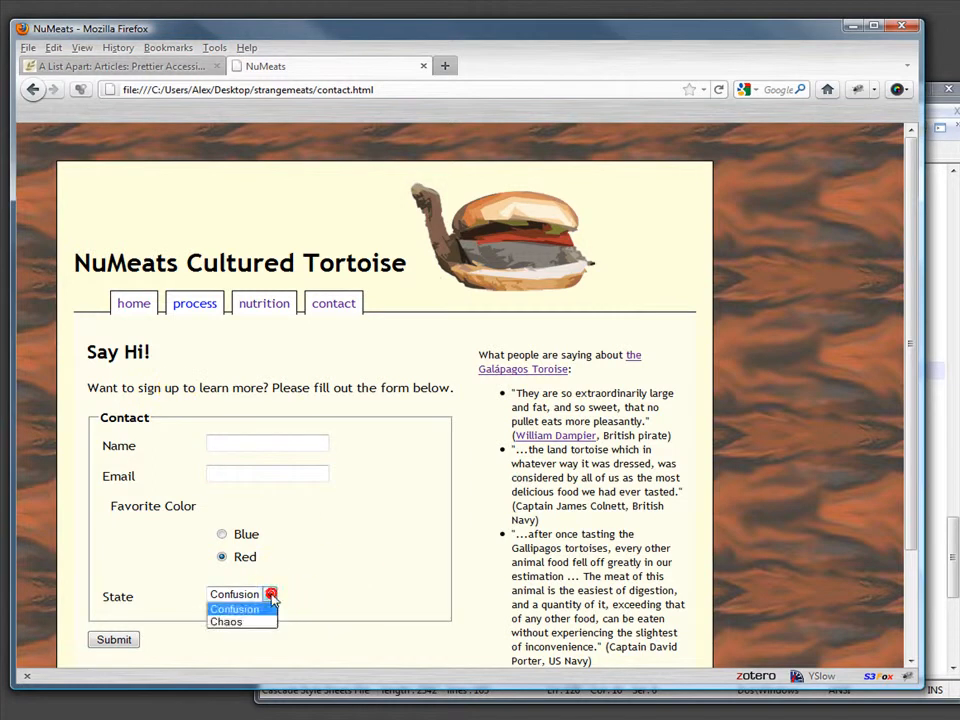
click(234, 593)
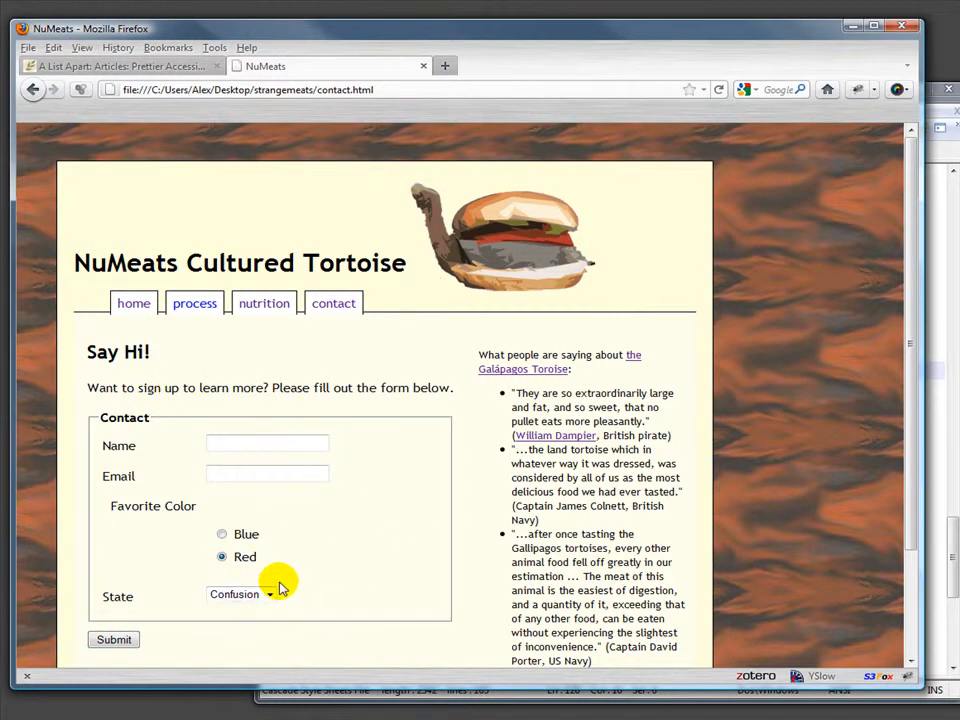
mouse_move(312, 513)
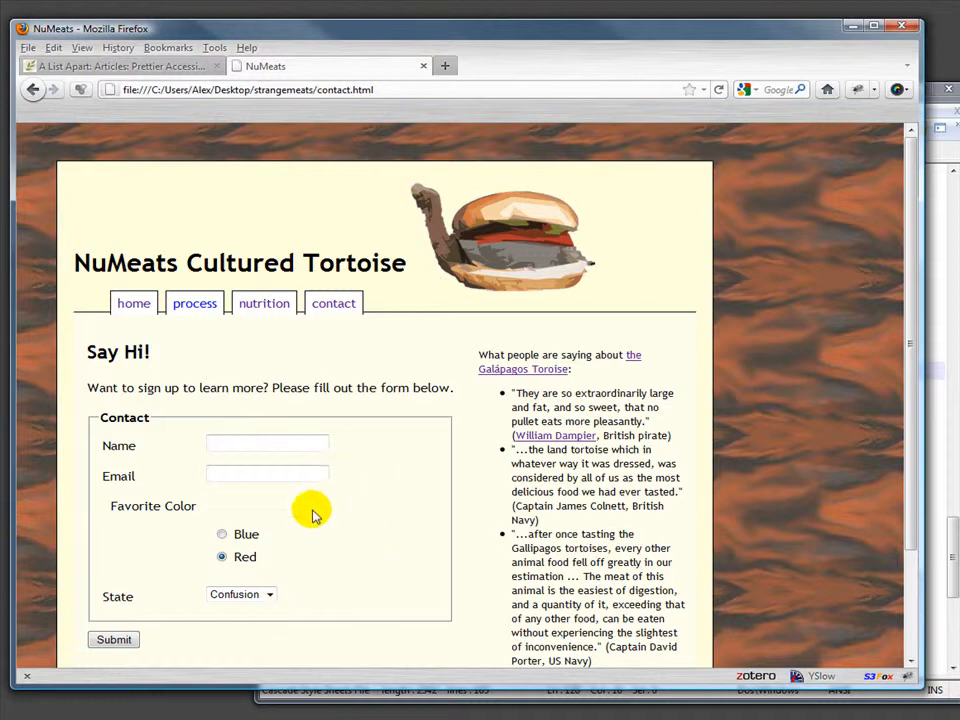
mouse_move(148, 558)
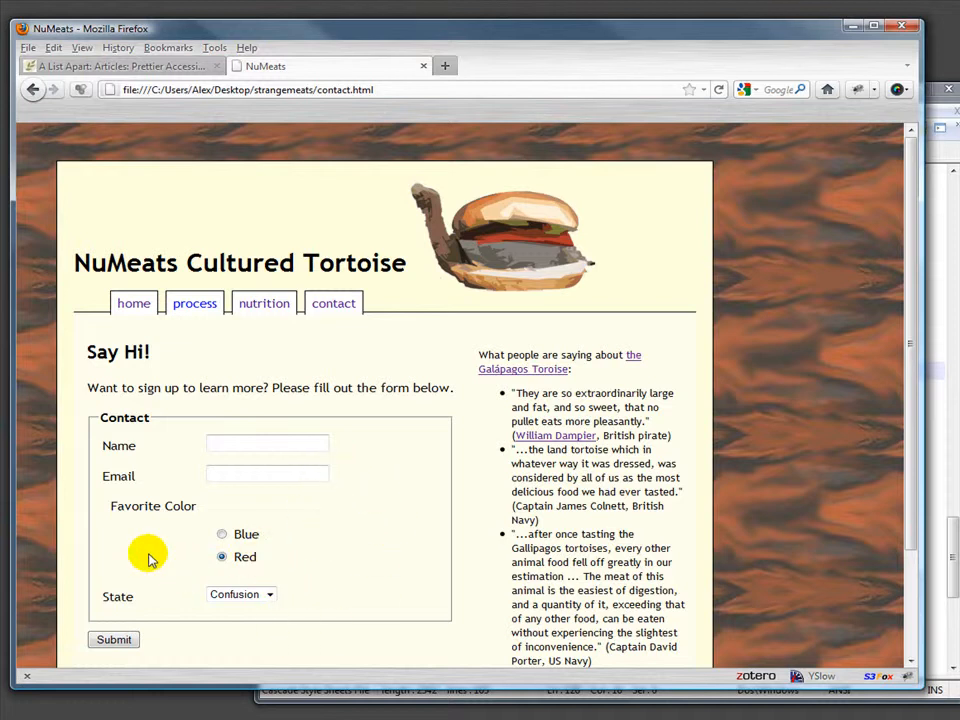
scroll(down, 3)
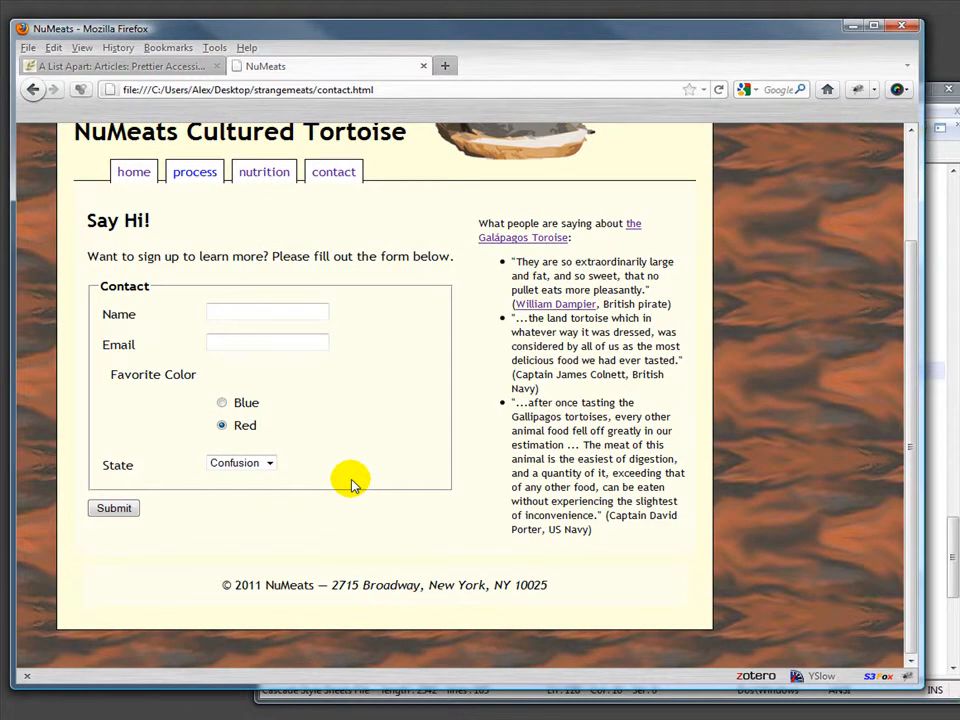